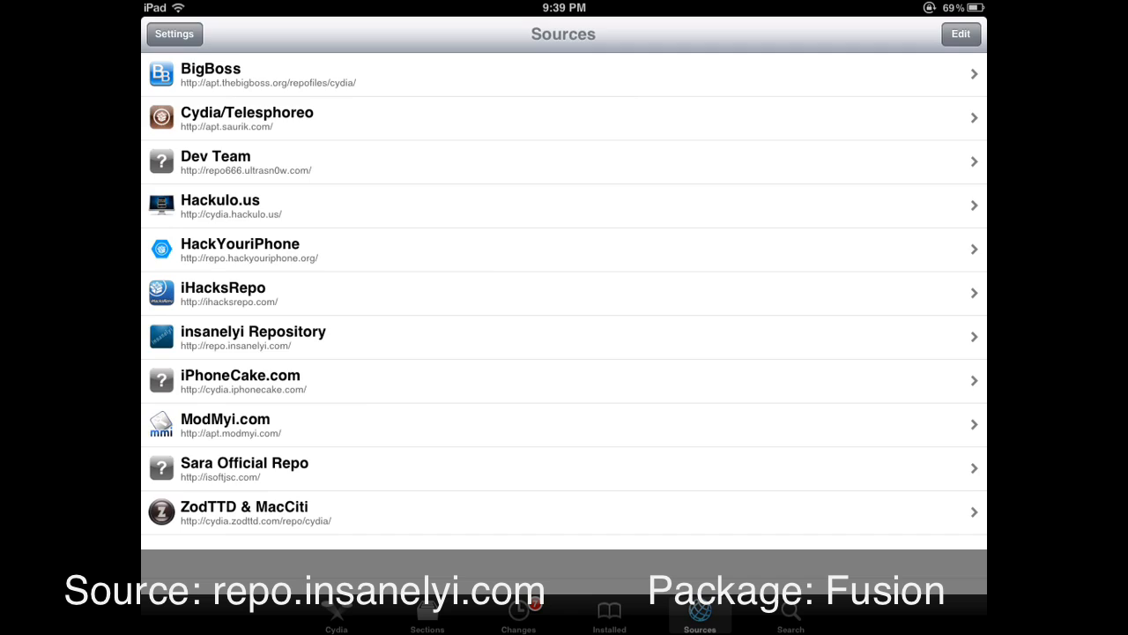
- Open the Fusion 0.0.6 package from the insanelyi repository and scroll through its details
click(253, 337)
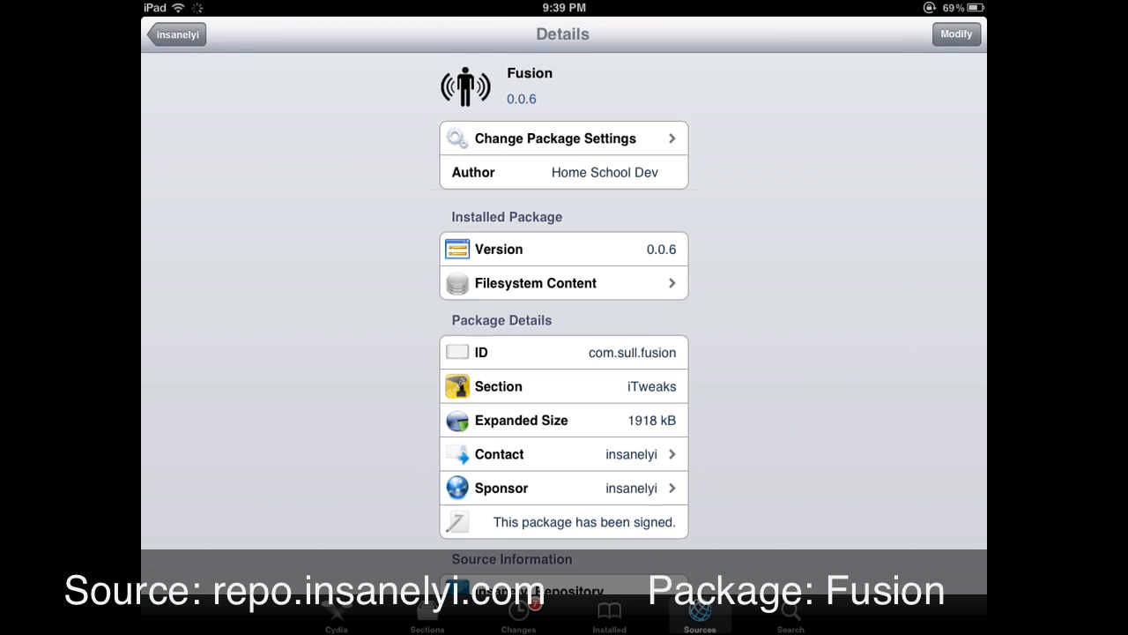
scroll(down, 3)
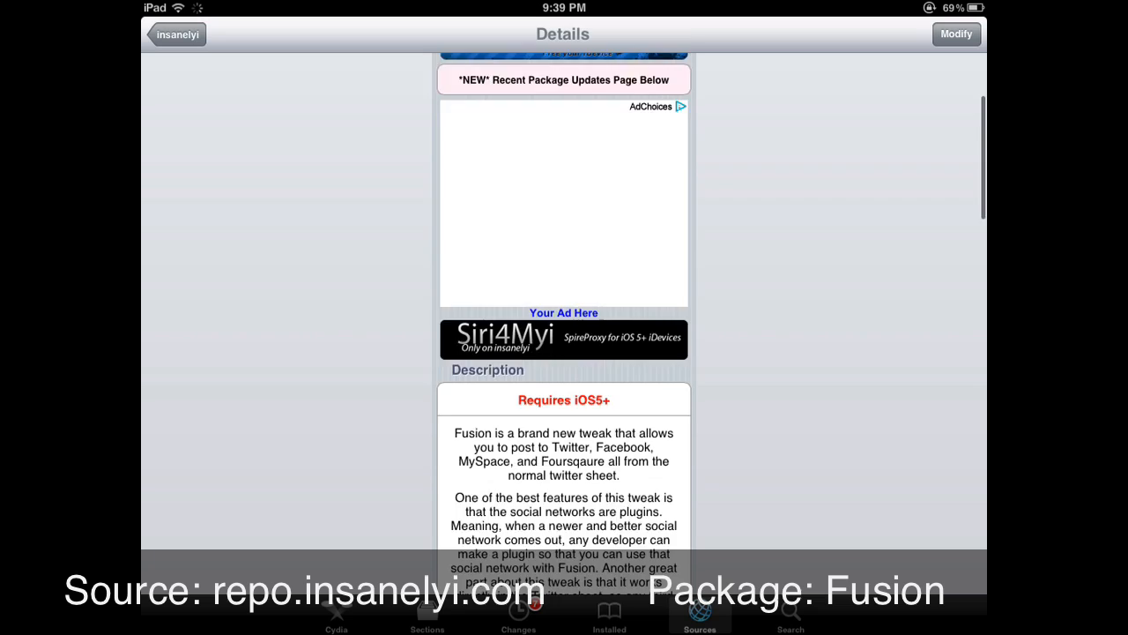
scroll(down, 3)
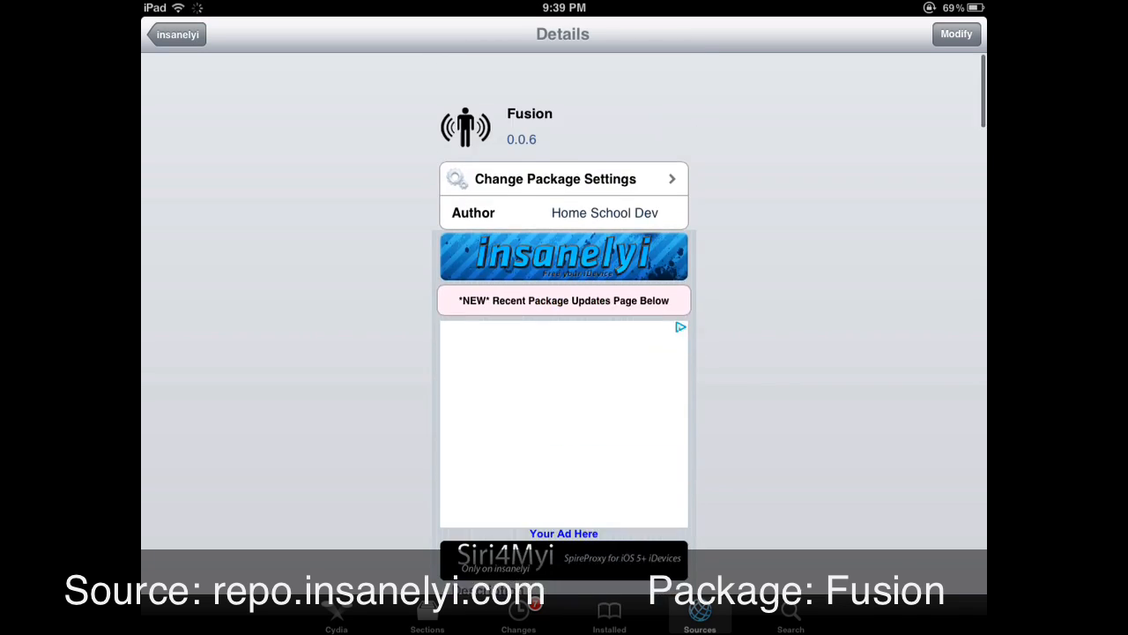
scroll(down, 3)
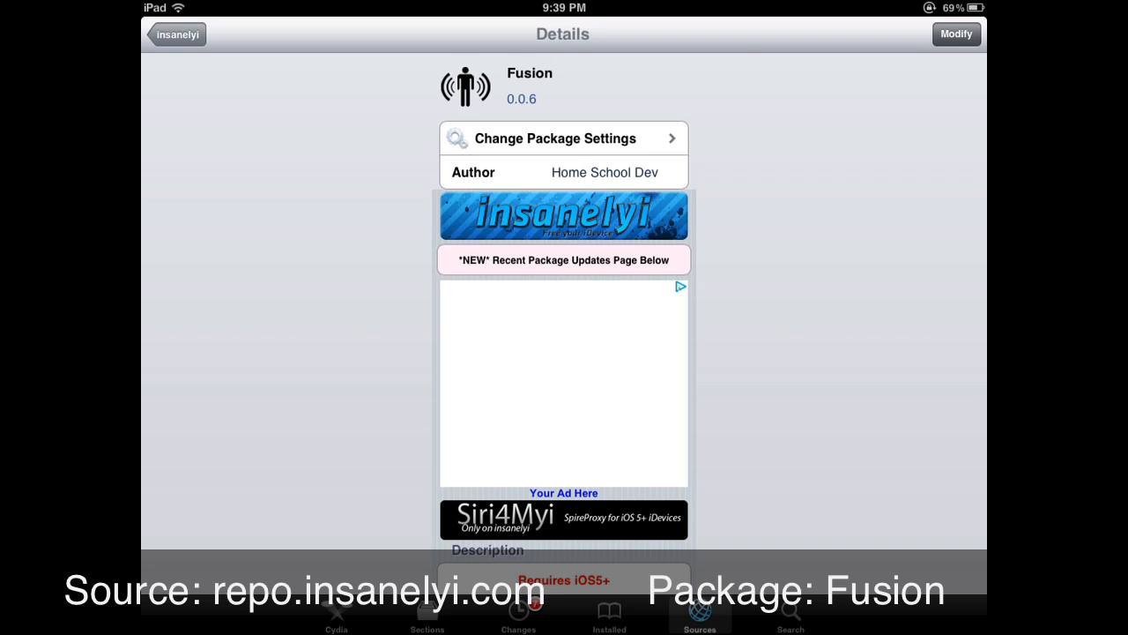
click(956, 34)
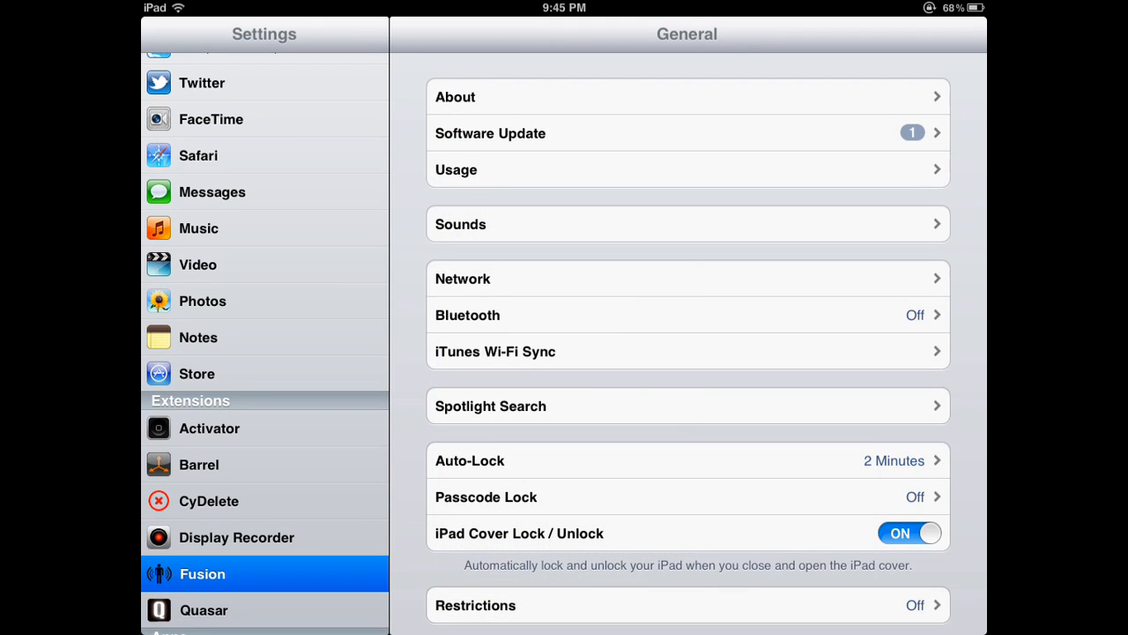
- Open Fusion's Plugins settings and view the Facebook plugin's toggles
click(202, 573)
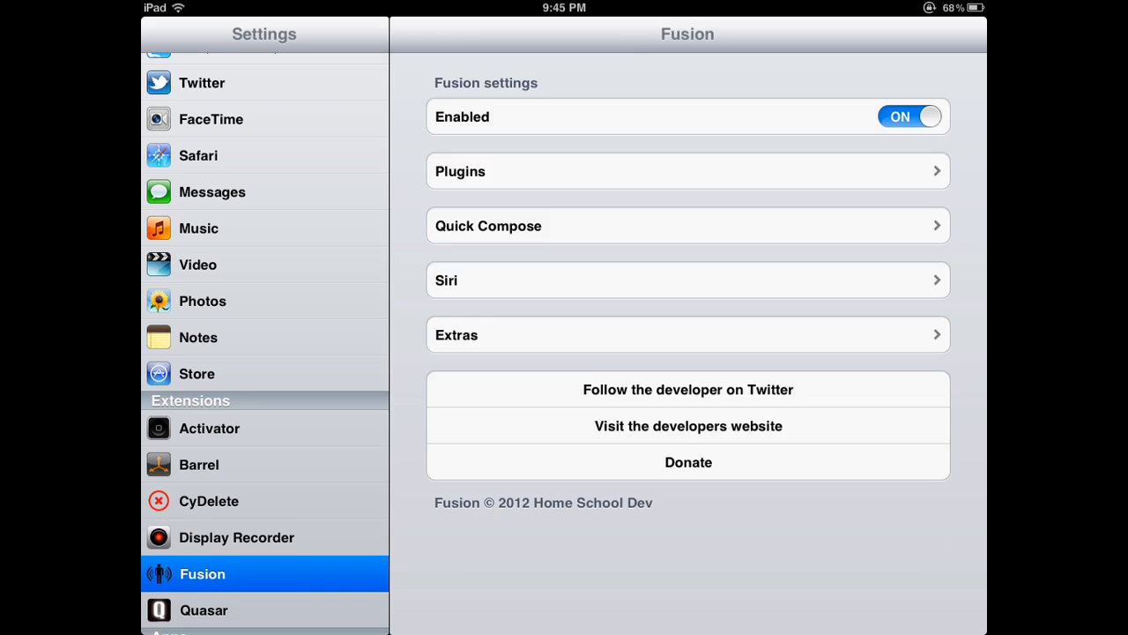
click(688, 171)
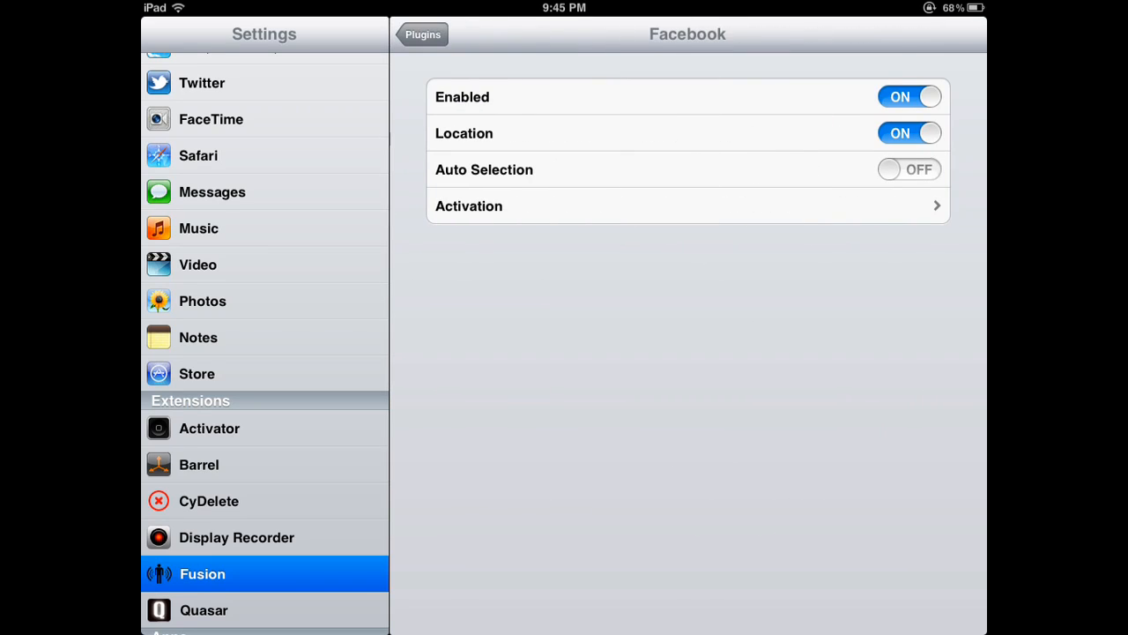
click(687, 205)
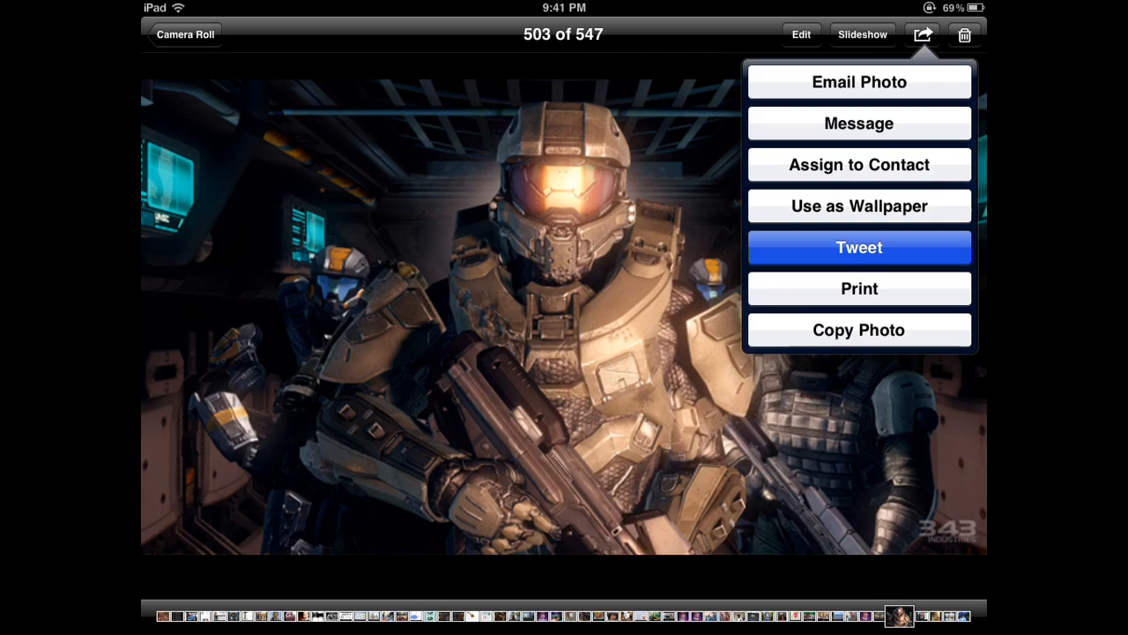
- Tweet the soldier photo with Facebook as destination, dismissing the no-songs-playing warning
click(858, 247)
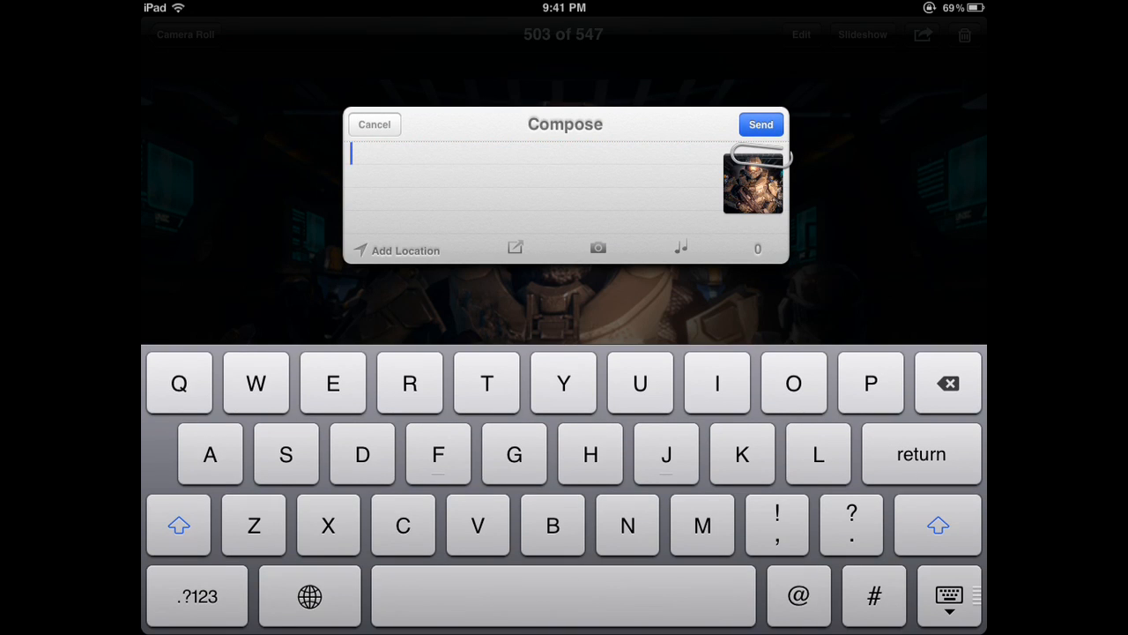
click(515, 247)
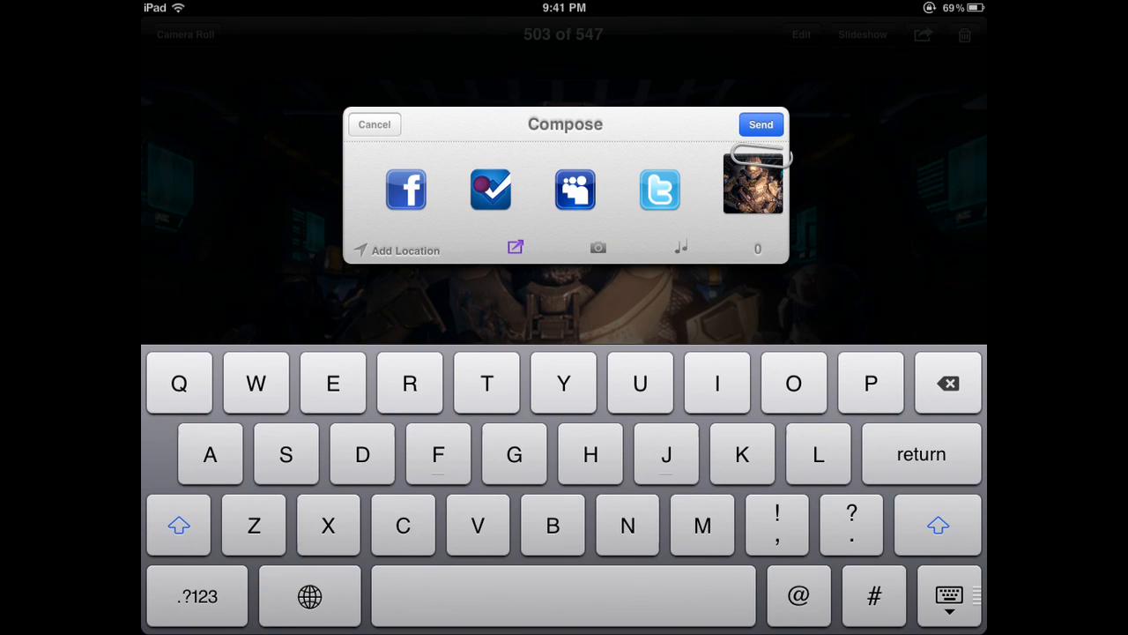
click(405, 189)
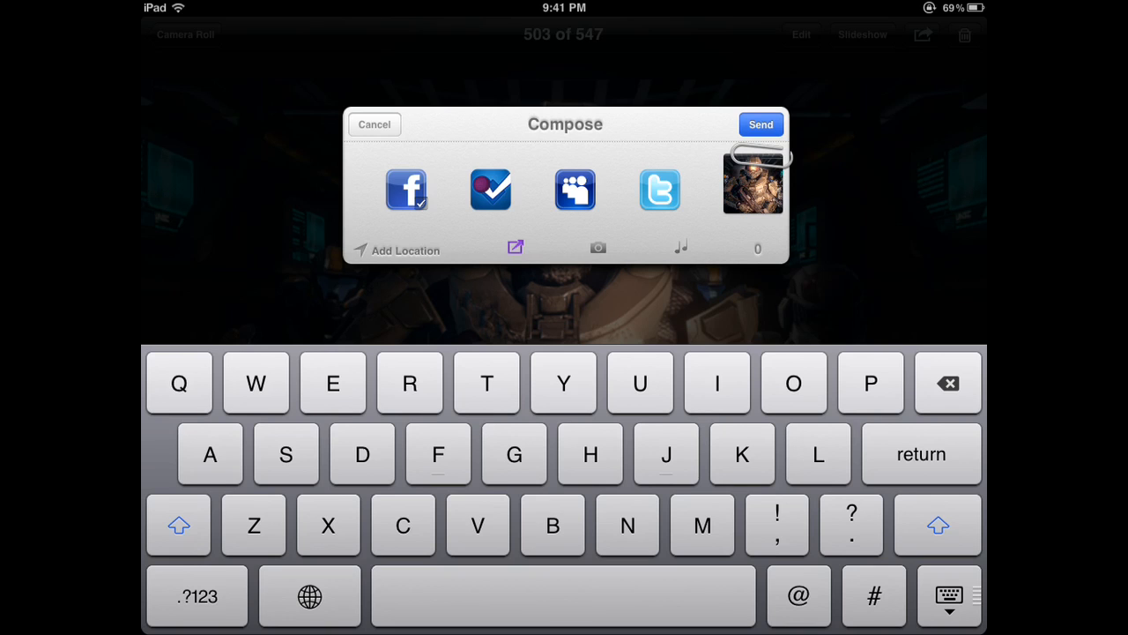
click(680, 246)
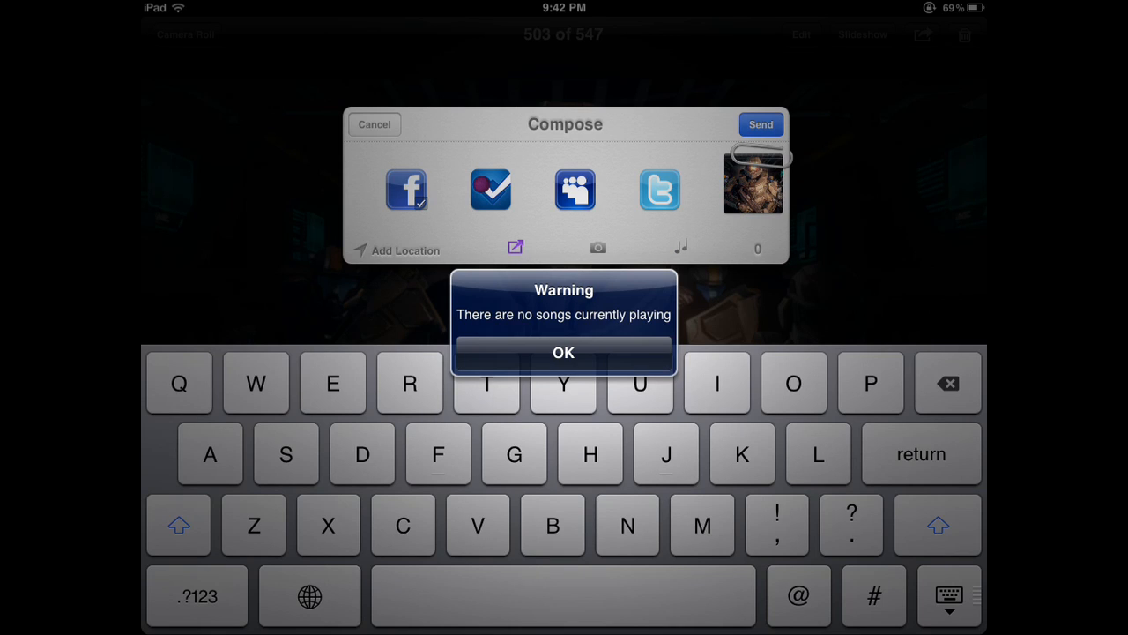
click(563, 353)
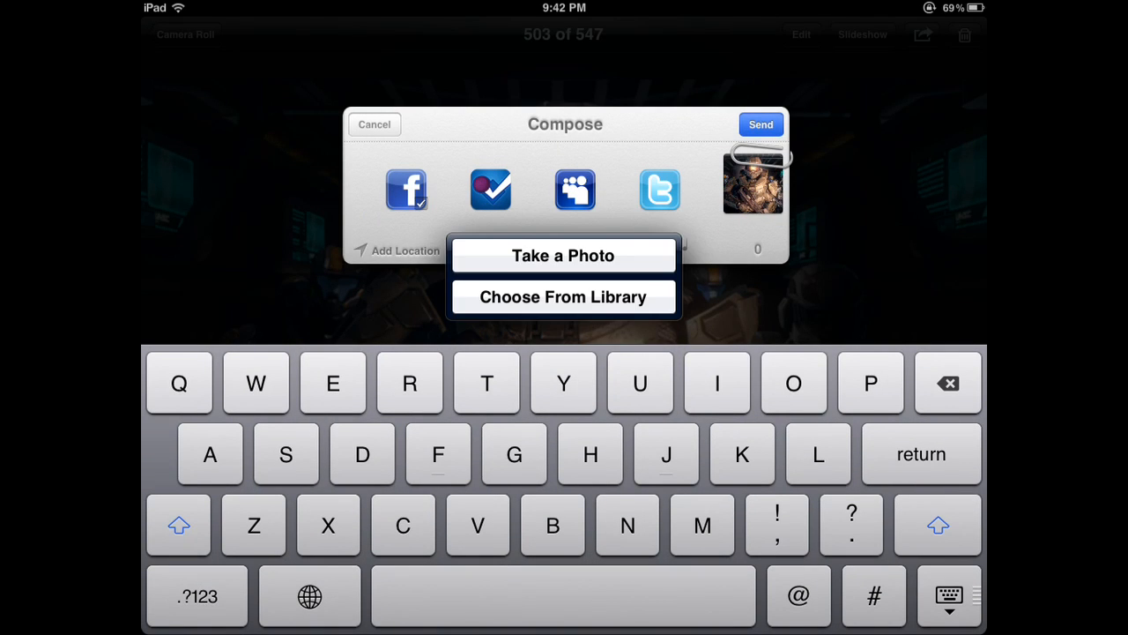